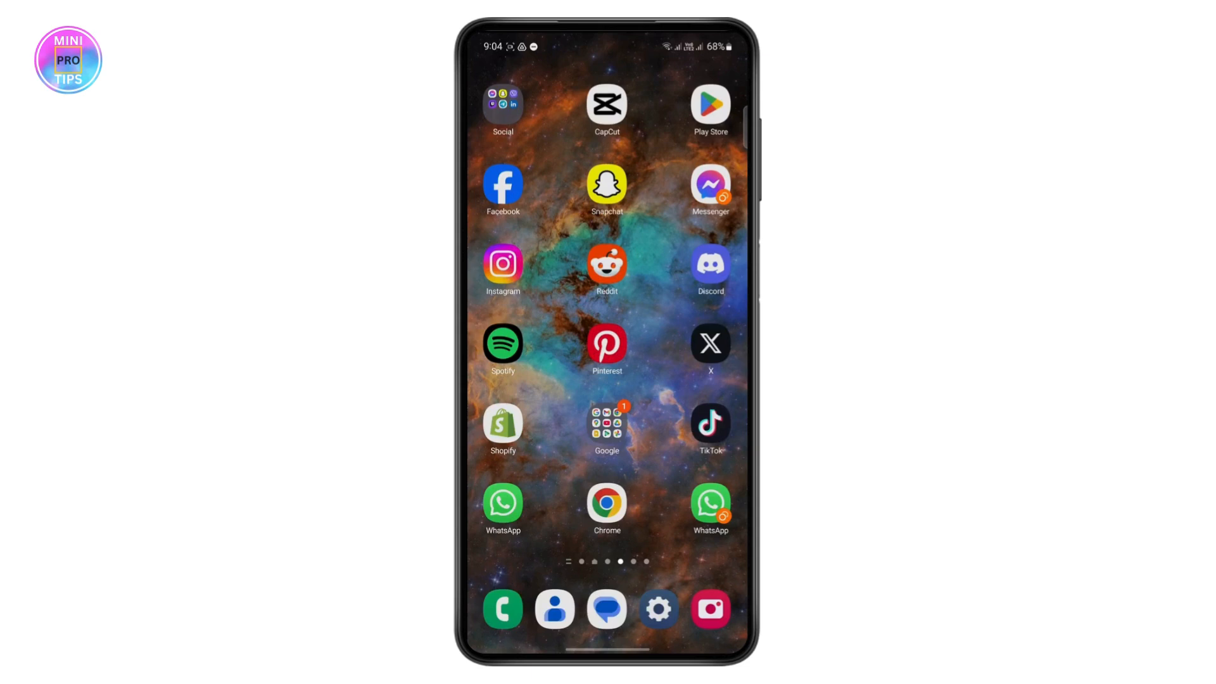
Launch Snapchat from its home screen icon so it opens on the Chat list.
click(608, 188)
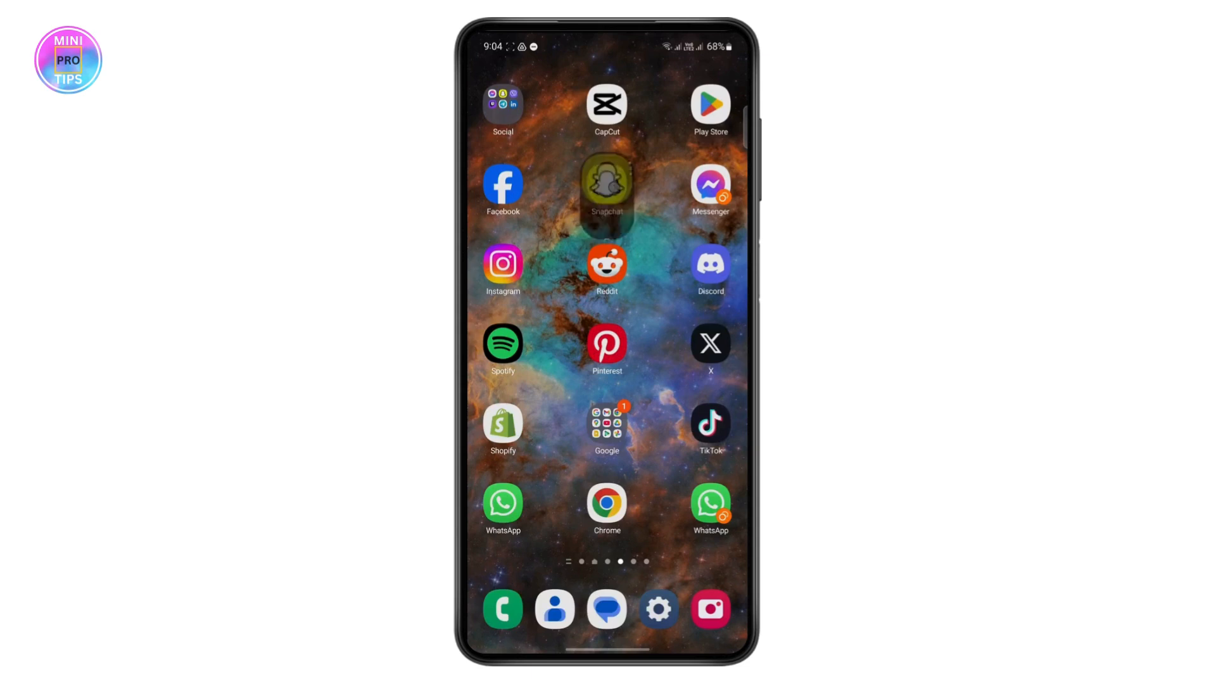
click(607, 189)
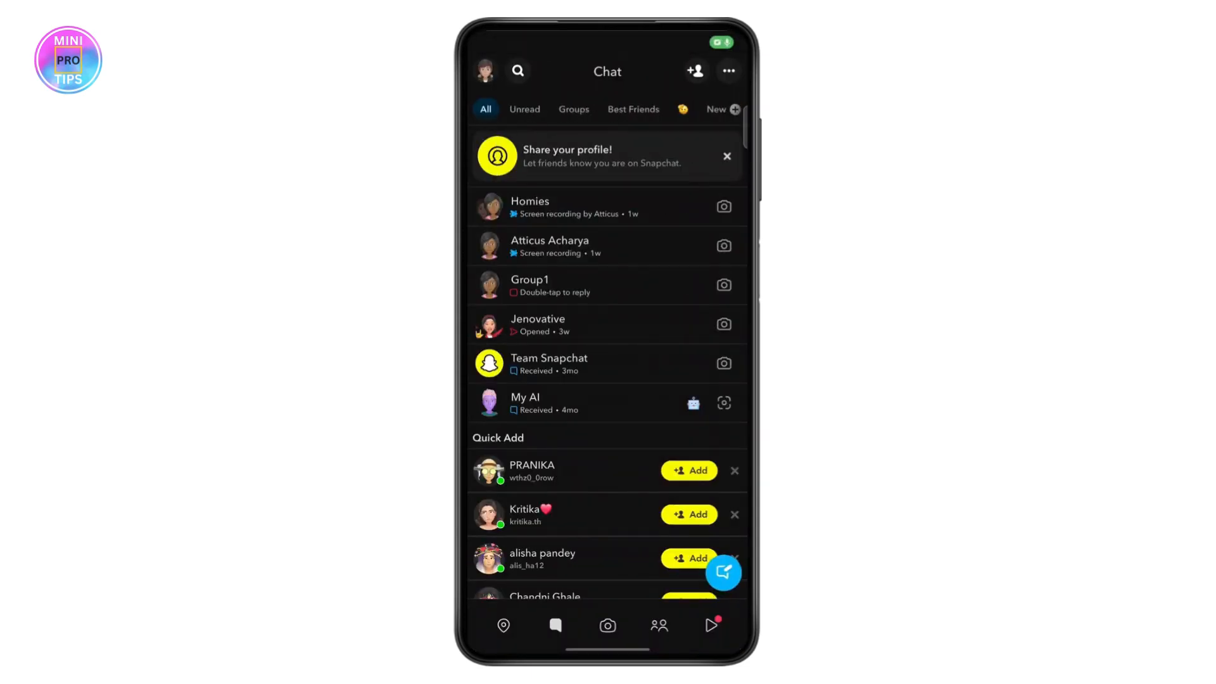